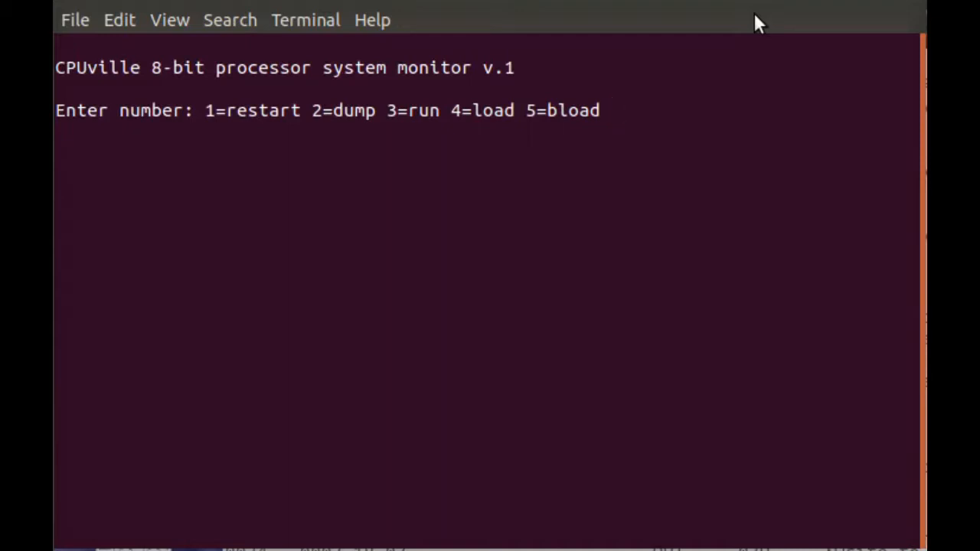
Choose monitor option 2 (dump) and enter hex start address 090
type("2")
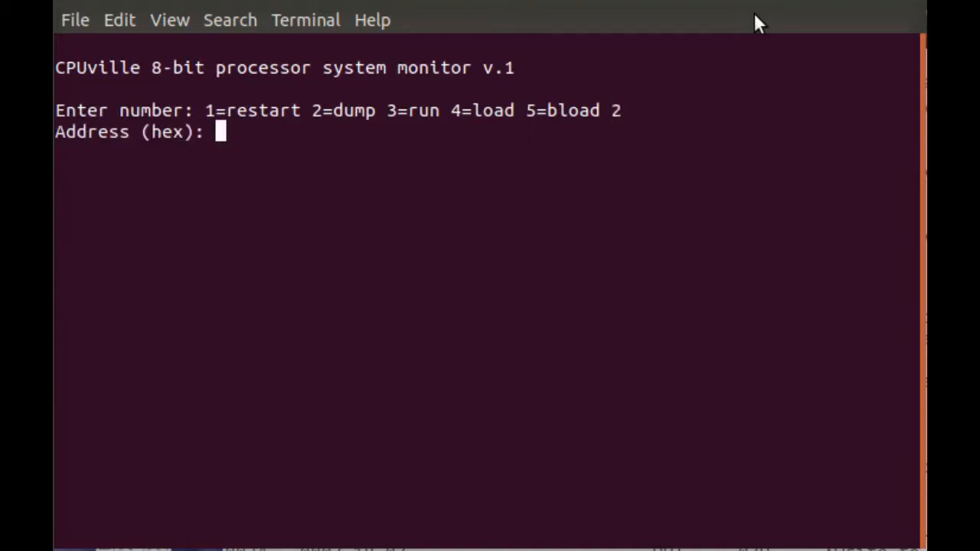
type("090")
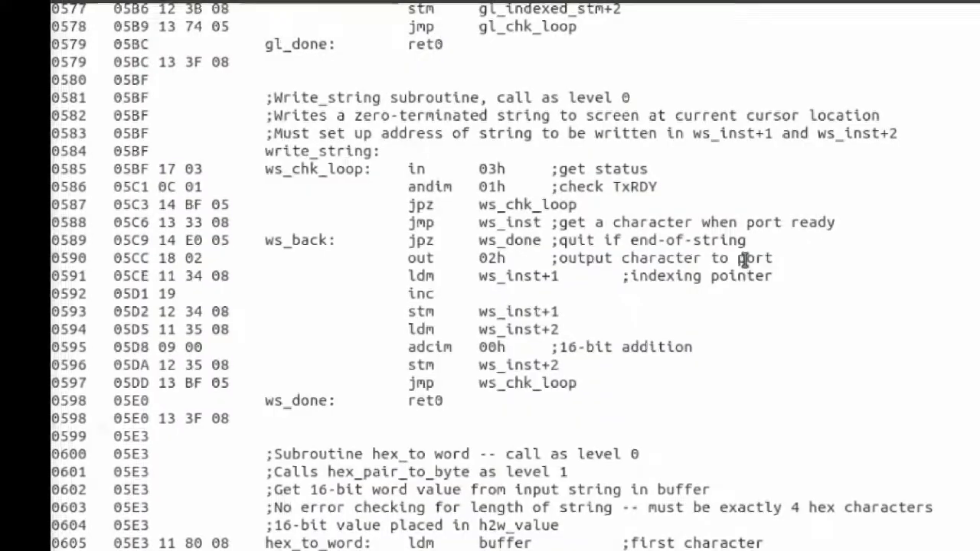
mouse_move(274, 235)
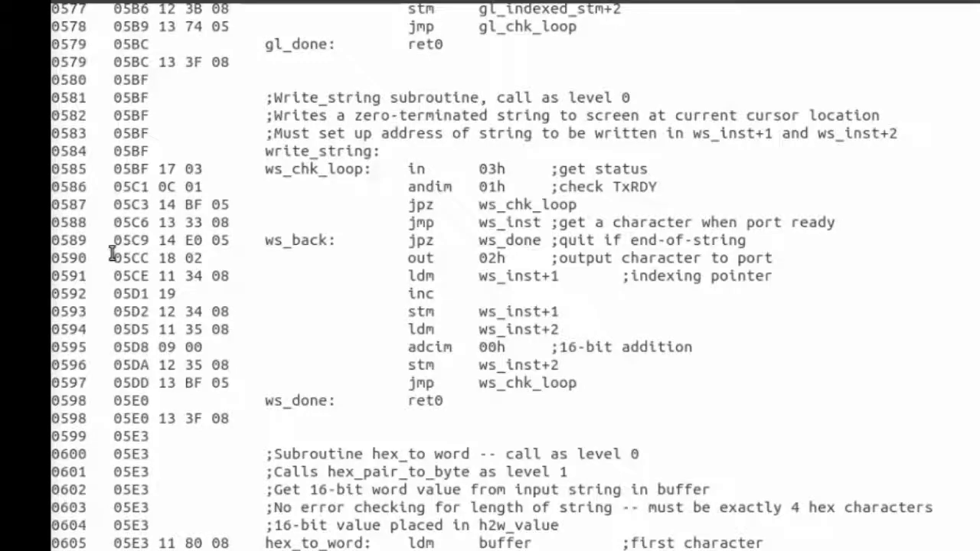
Highlight the out 02h instruction bytes 18 02 at address 05CC in write_string
left_click(159, 257)
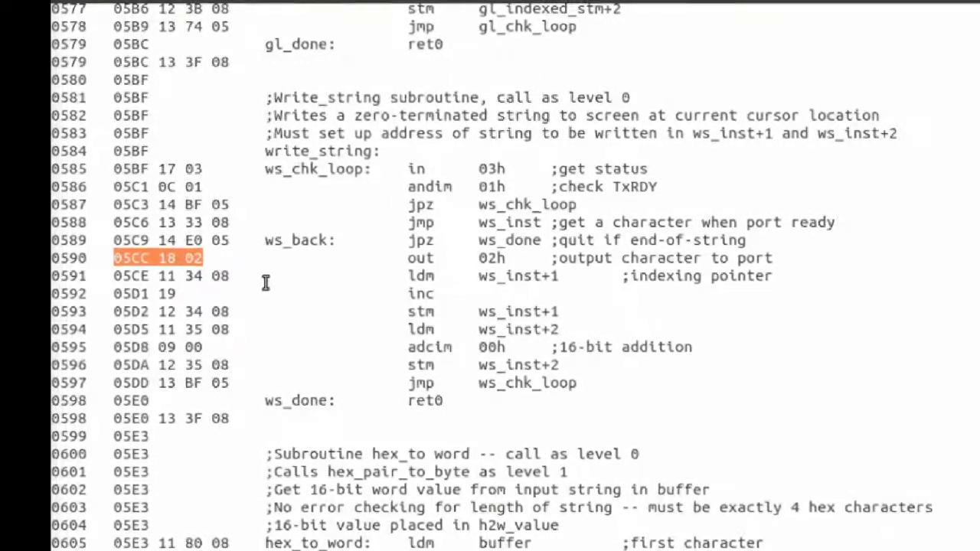
mouse_move(251, 273)
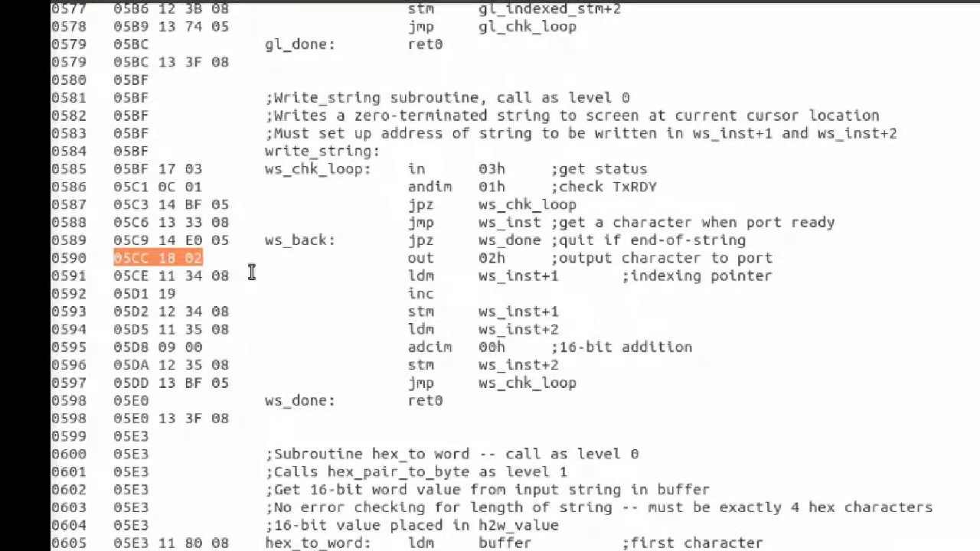
double_click(421, 257)
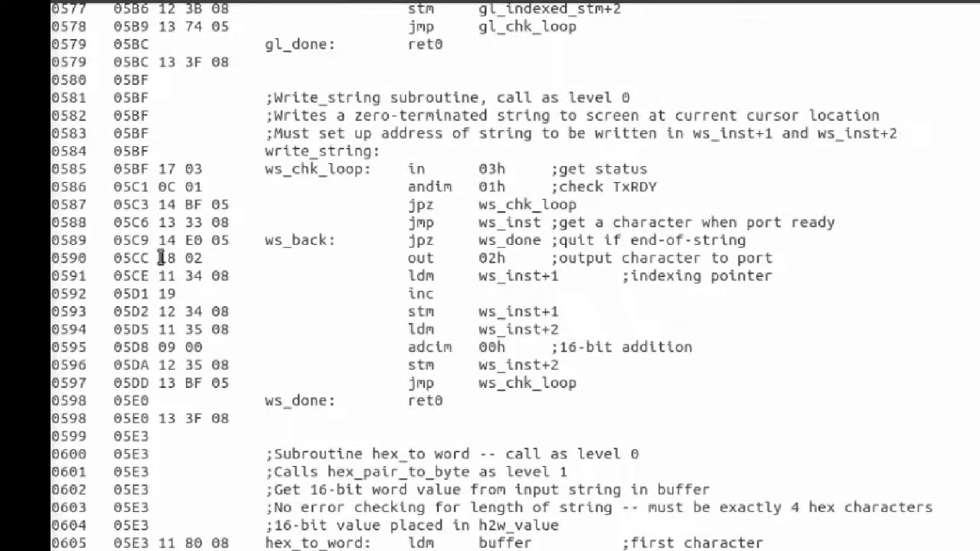
double_click(164, 258)
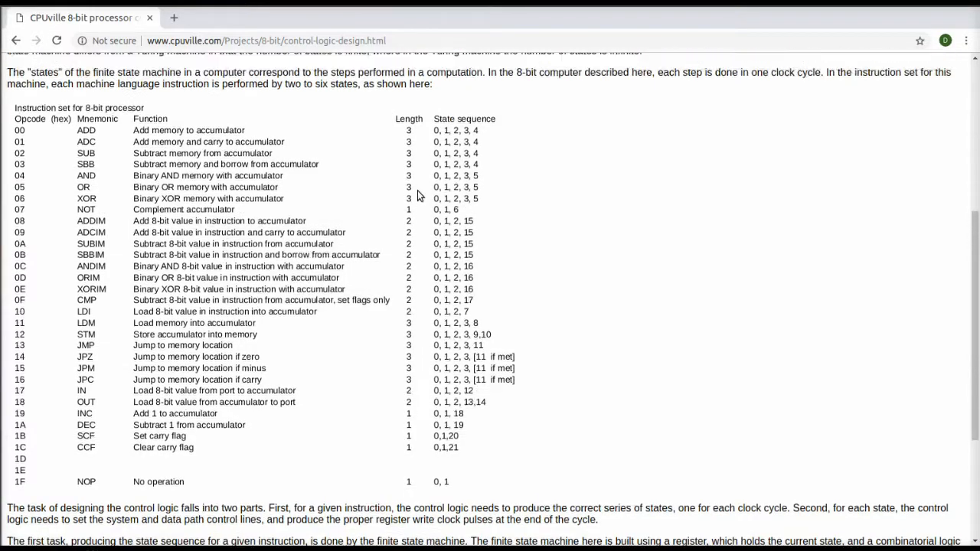
left_click(174, 199)
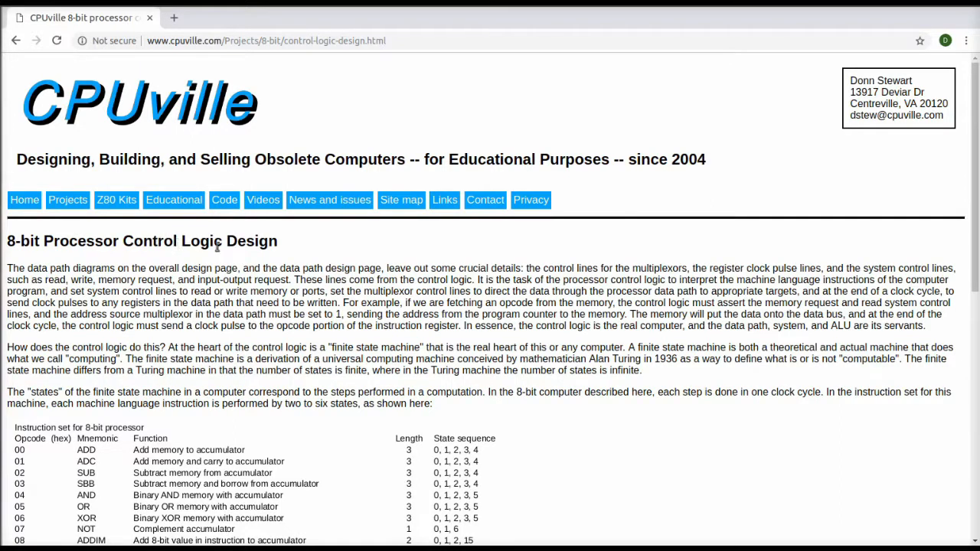
scroll("down", 3)
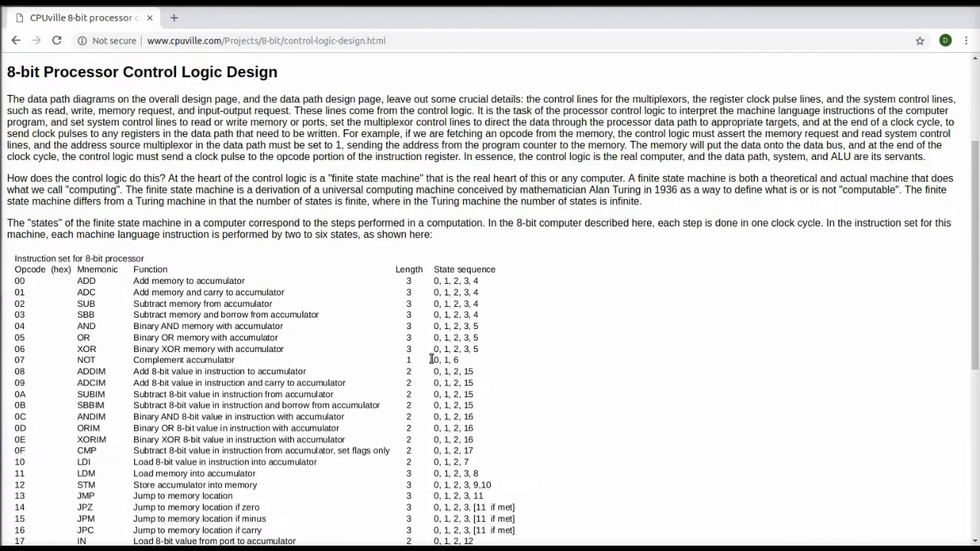
scroll("down", 3)
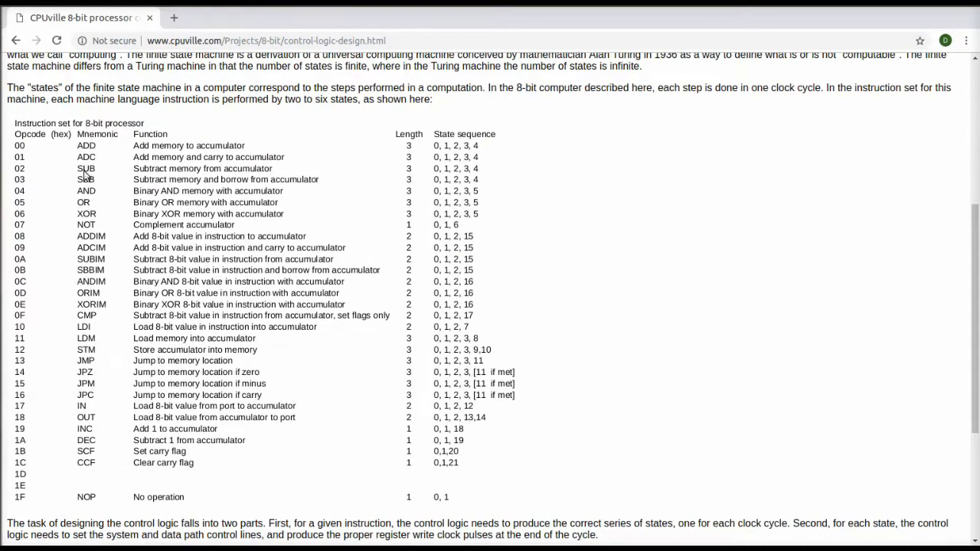
mouse_move(94, 457)
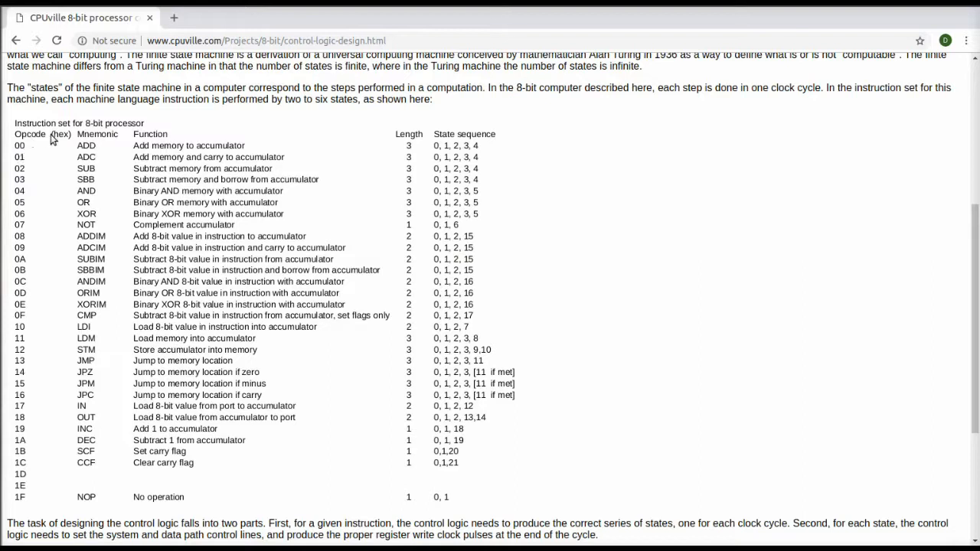
mouse_move(419, 220)
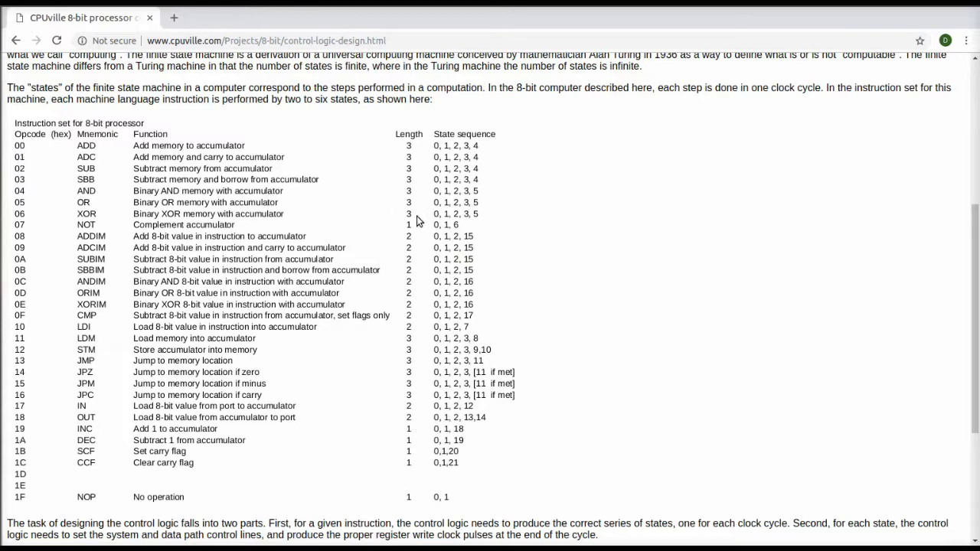
mouse_move(419, 397)
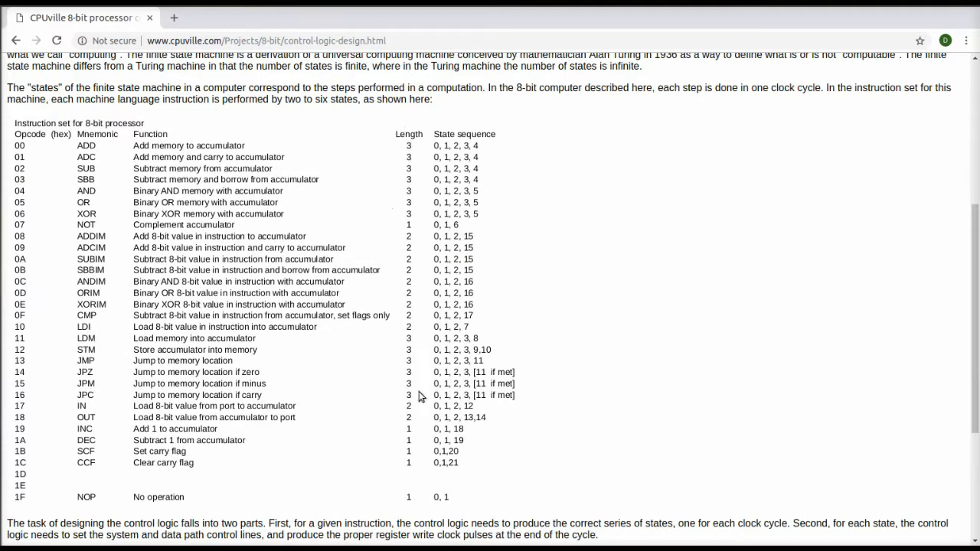
mouse_move(465, 153)
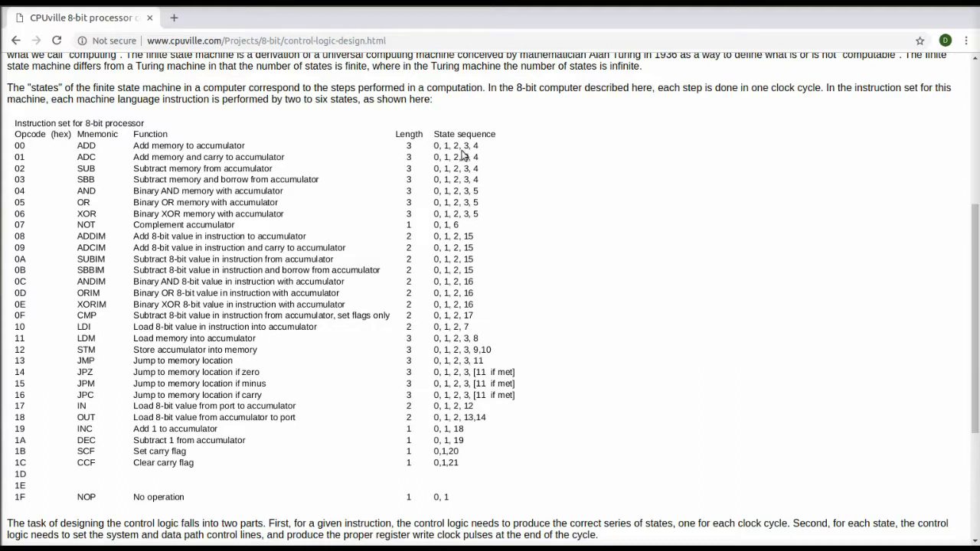
mouse_move(442, 158)
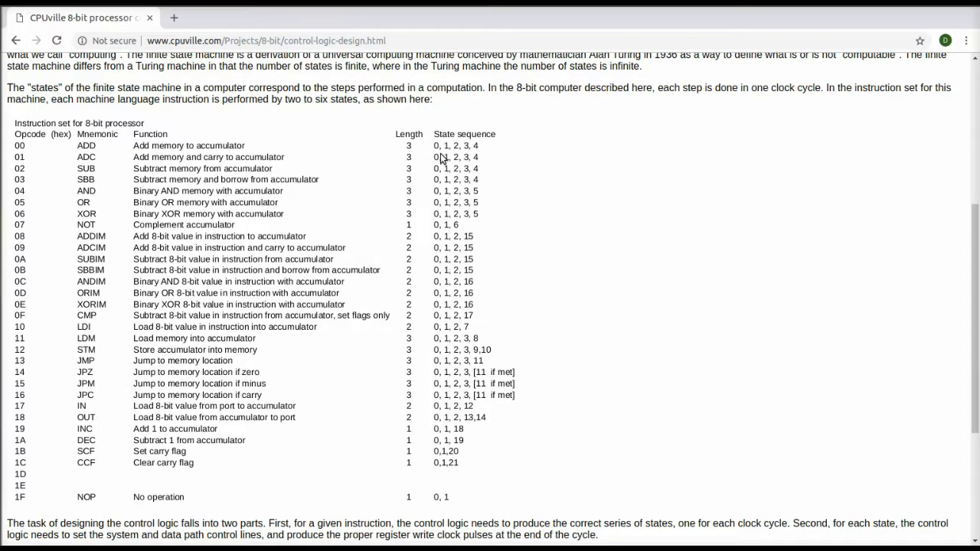
mouse_move(452, 389)
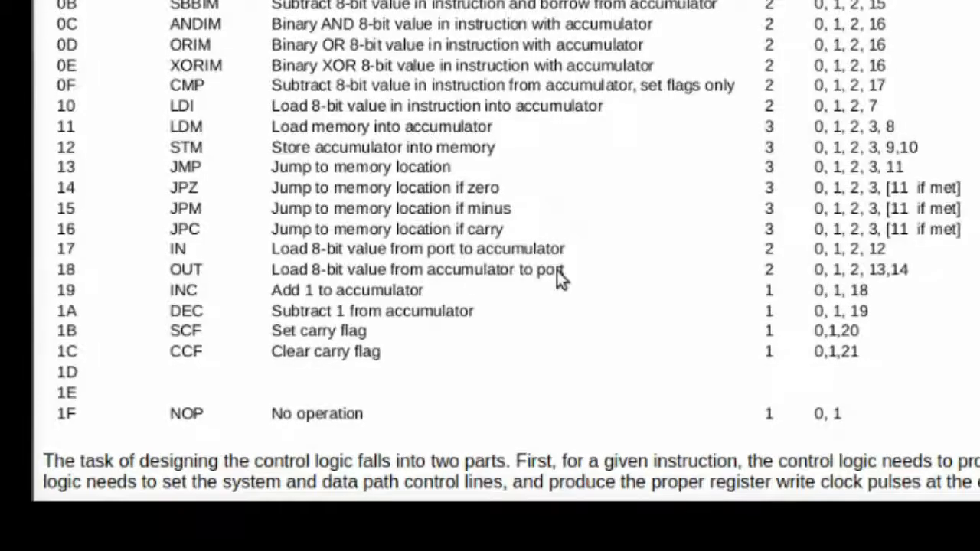
mouse_move(58, 288)
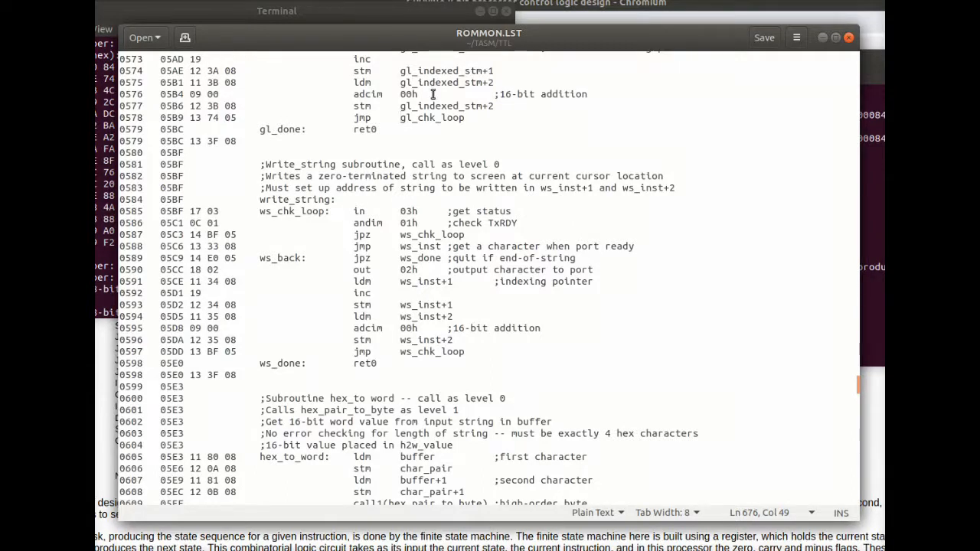
mouse_move(399, 166)
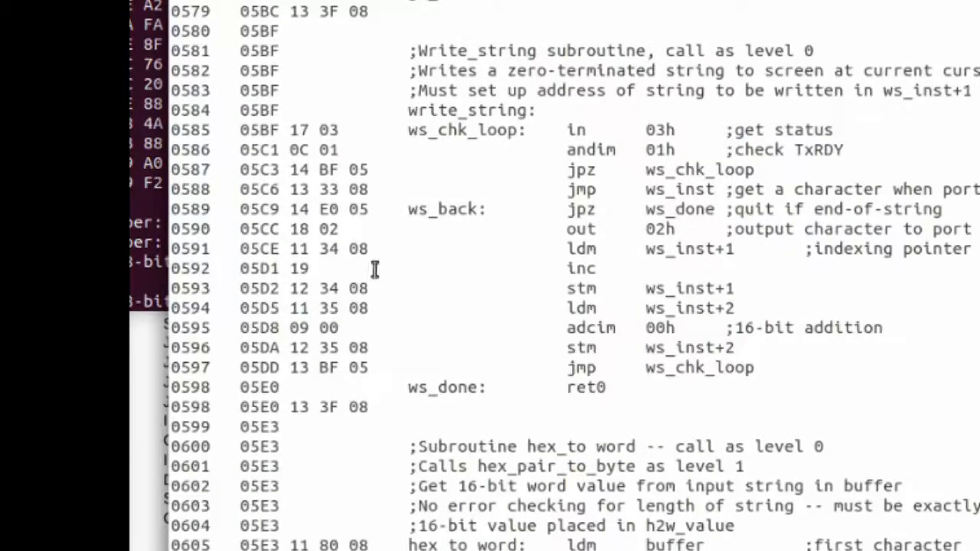
Mark address 05CE, the ldm instruction following out 02h in write_string
double_click(257, 248)
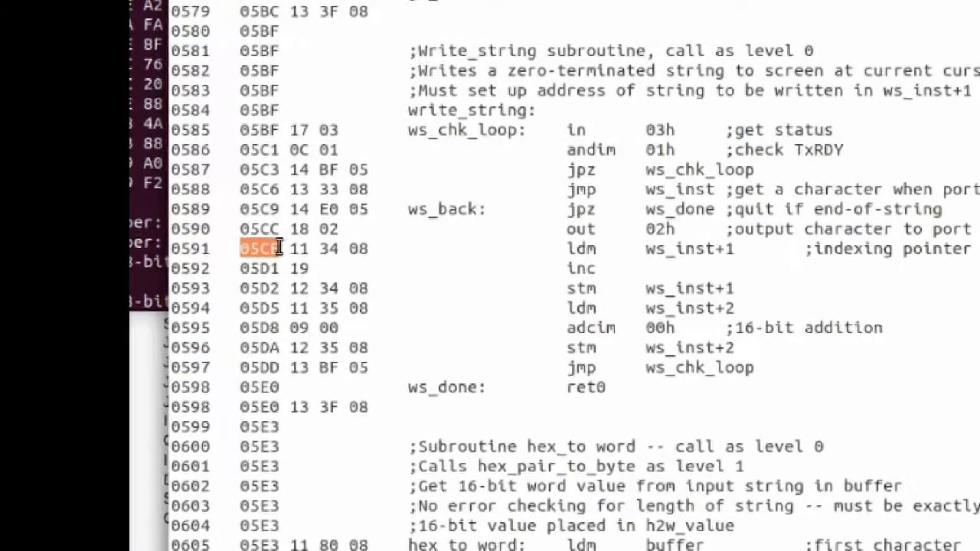